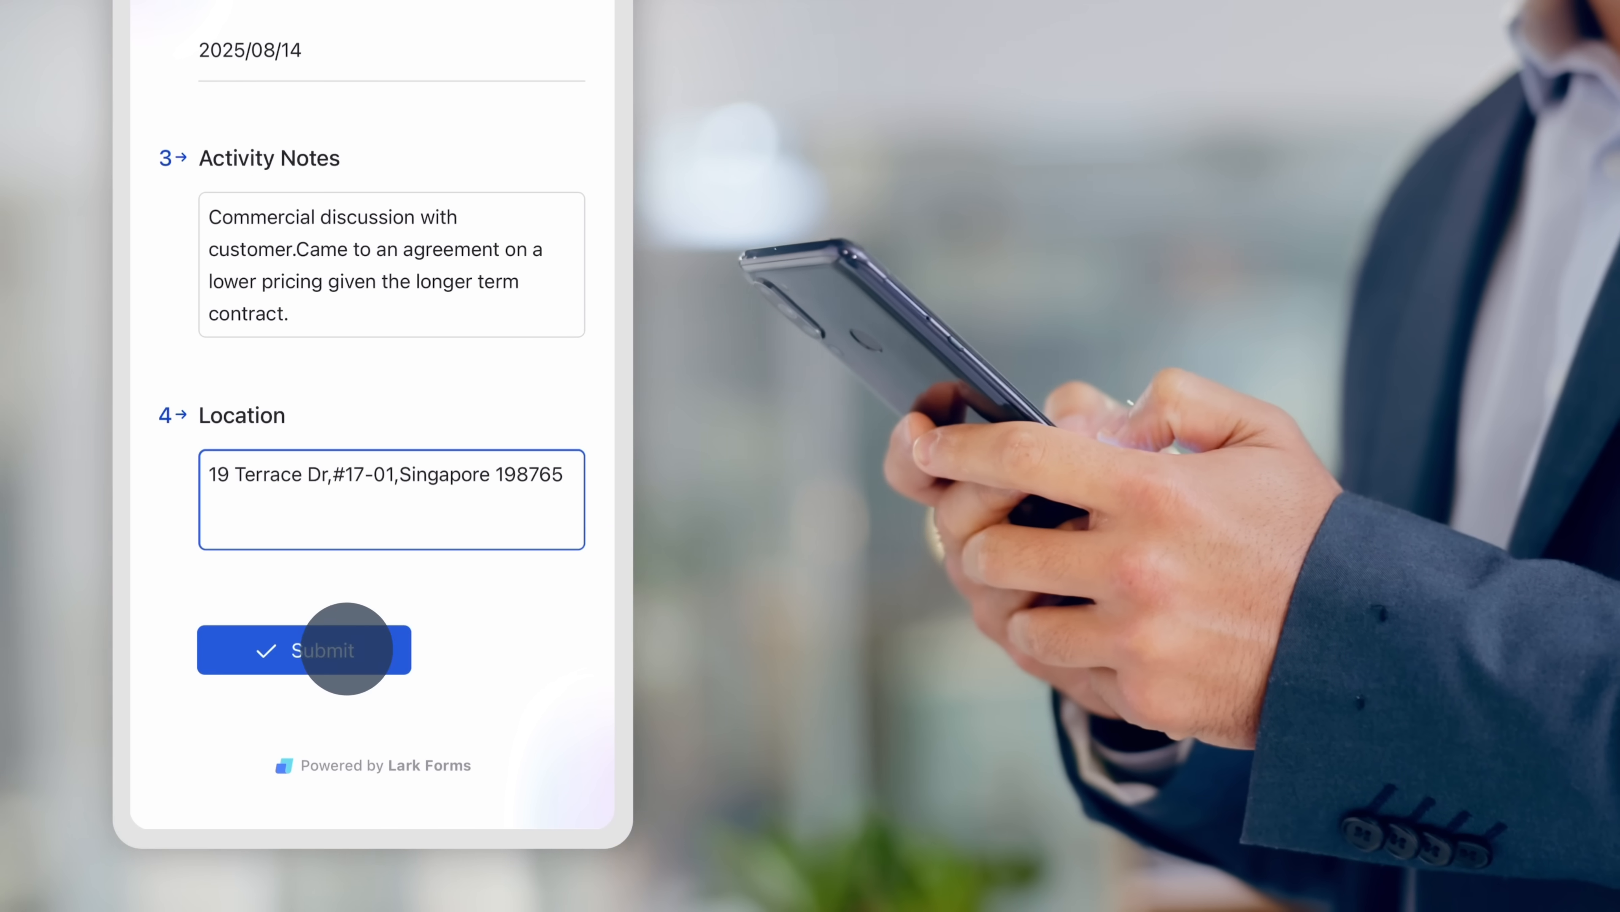
Submit the logged activity form, then show the Deals table grouped by stage
click(299, 651)
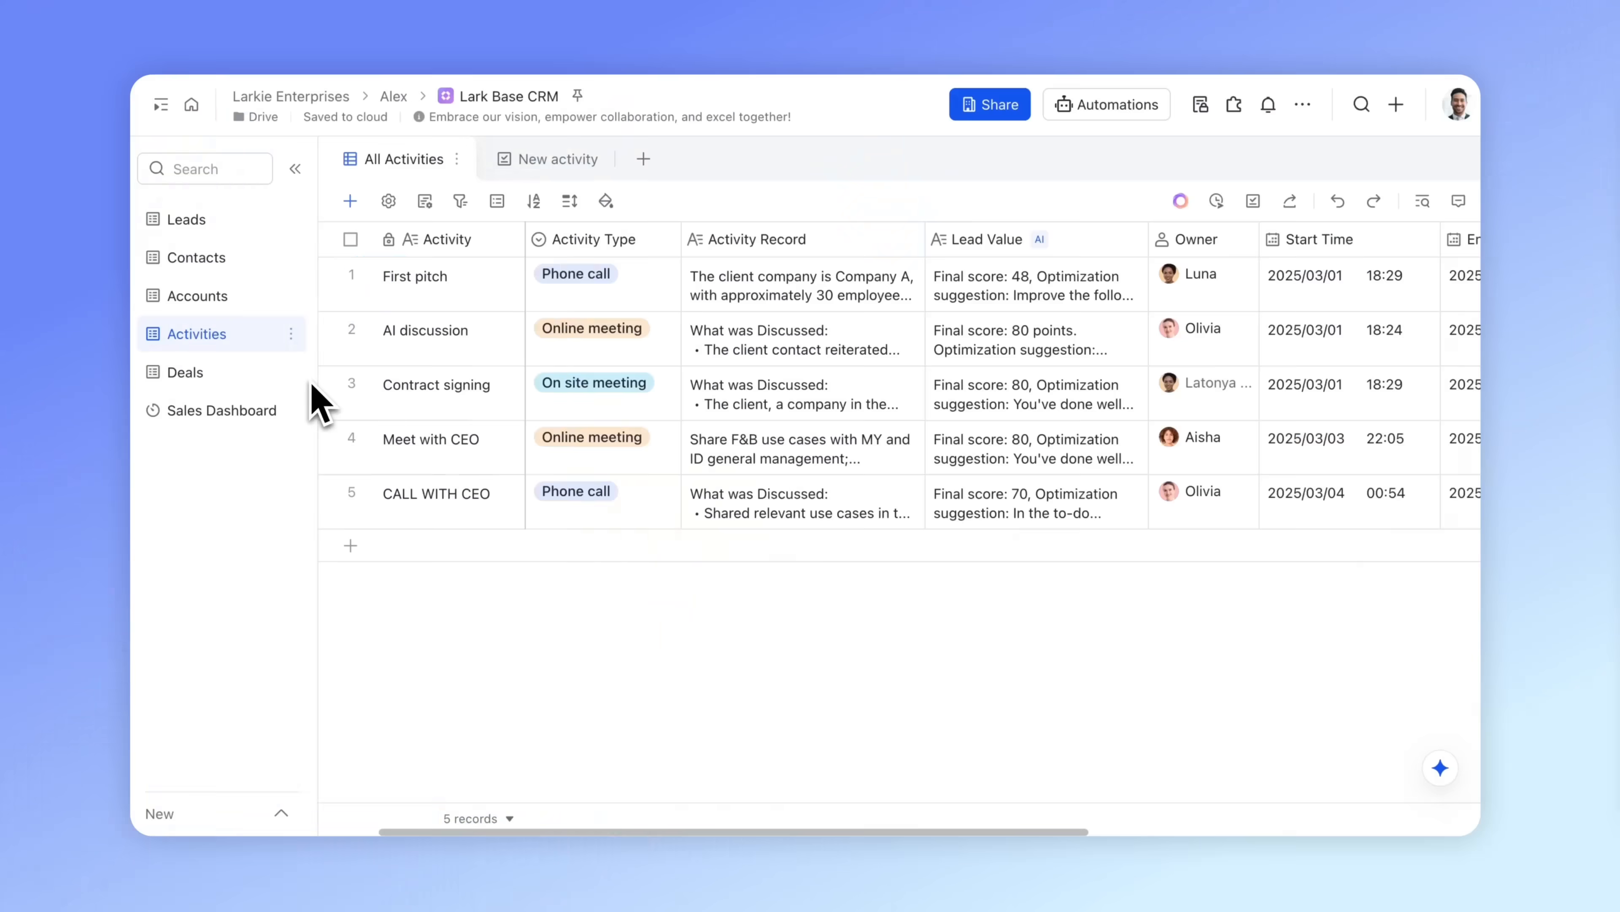
click(185, 372)
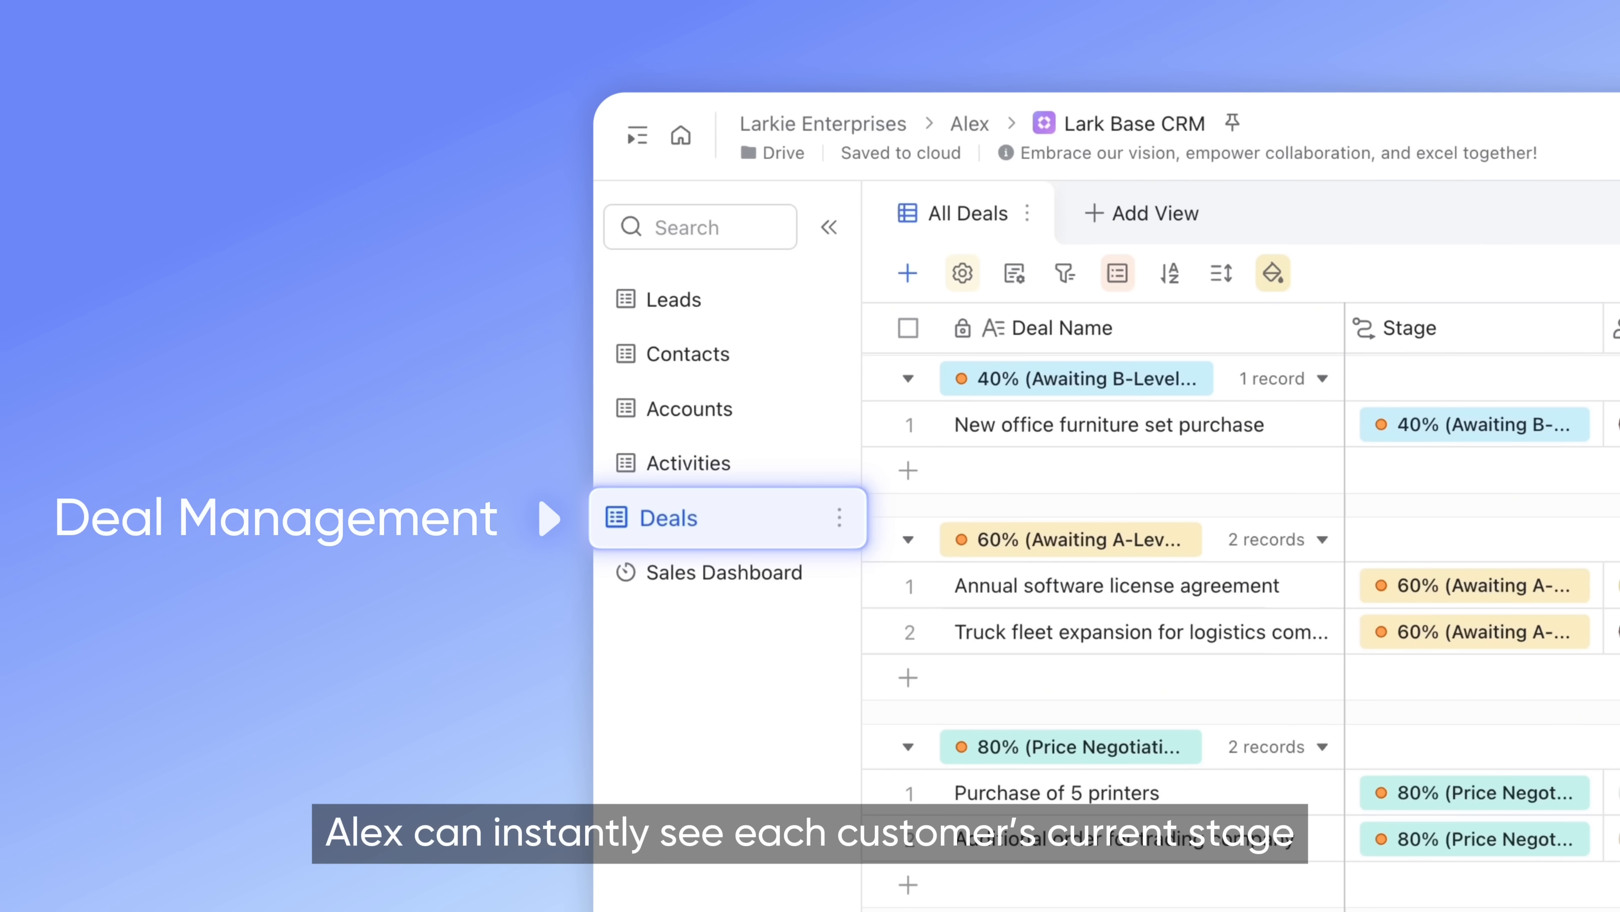